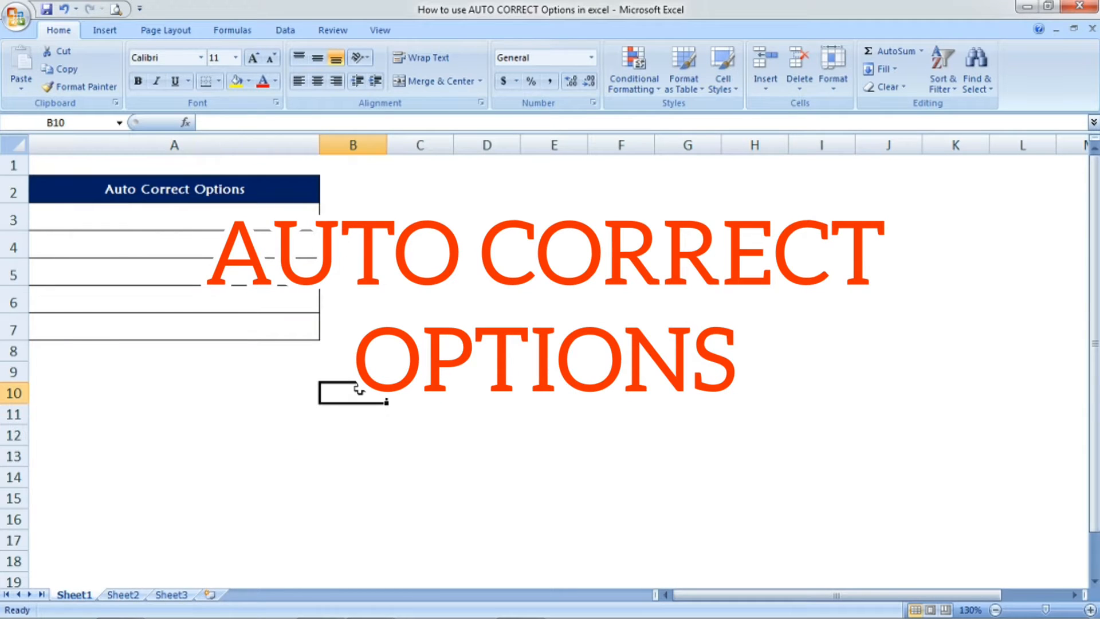
Step: Enter EE, ECE, CSE and IT in A3:A6 so AutoCorrect expands them to full department names
click(175, 189)
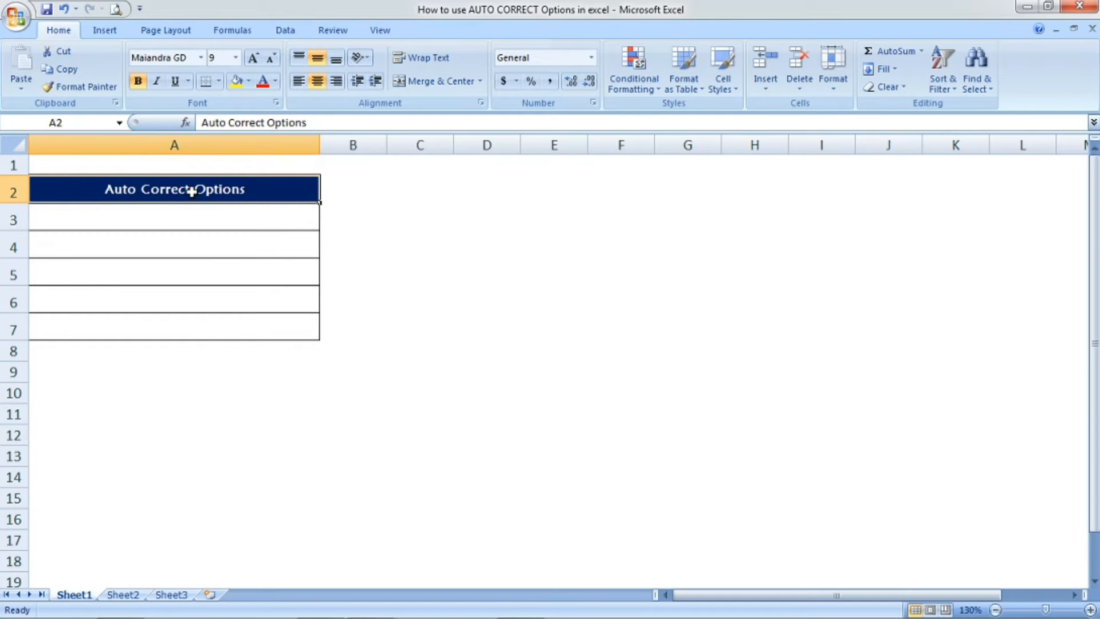
click(174, 219)
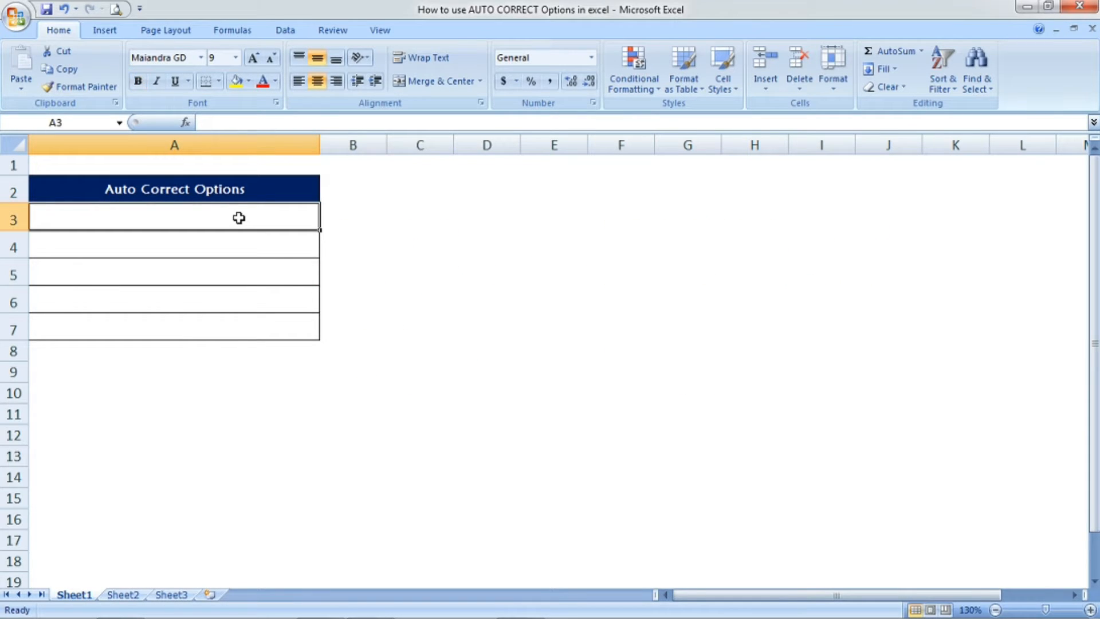
text(EE)
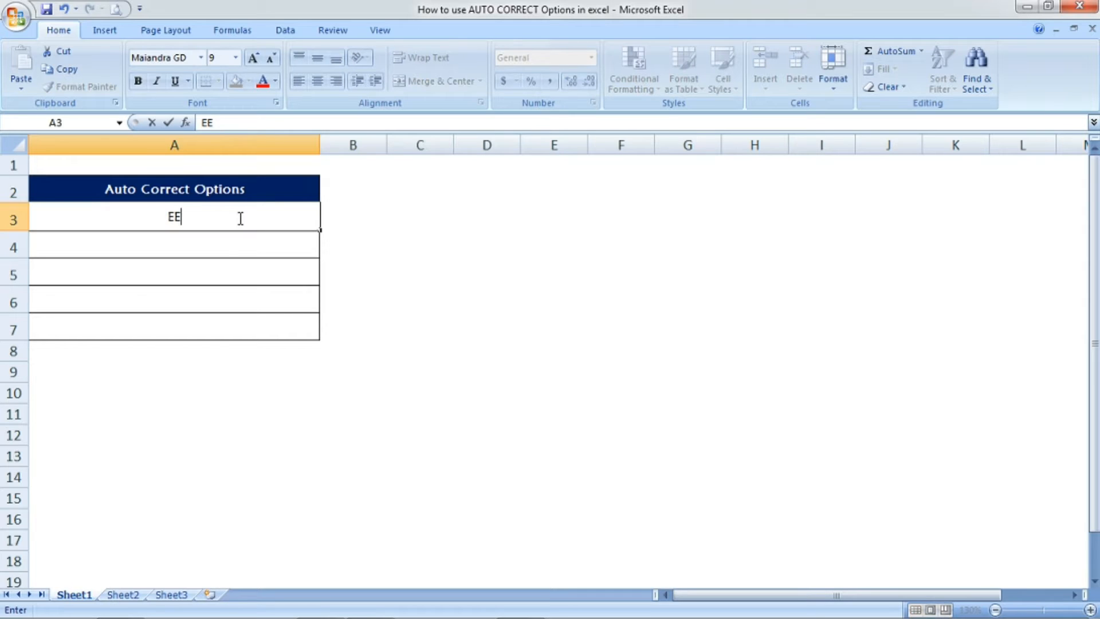
text(Electronics Engineering)
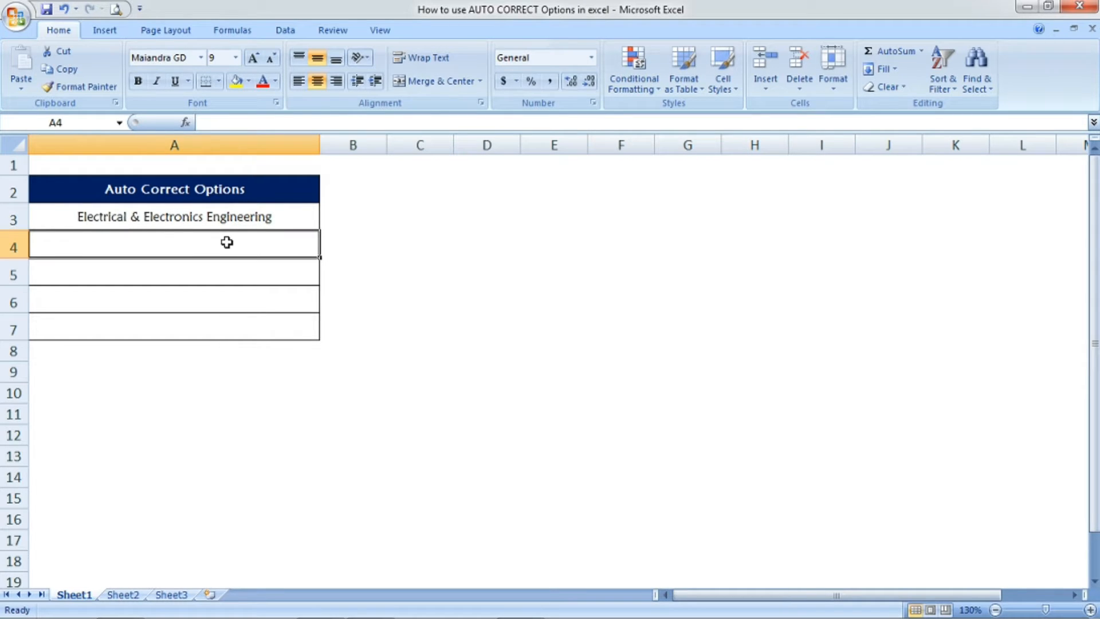
text(ECE)
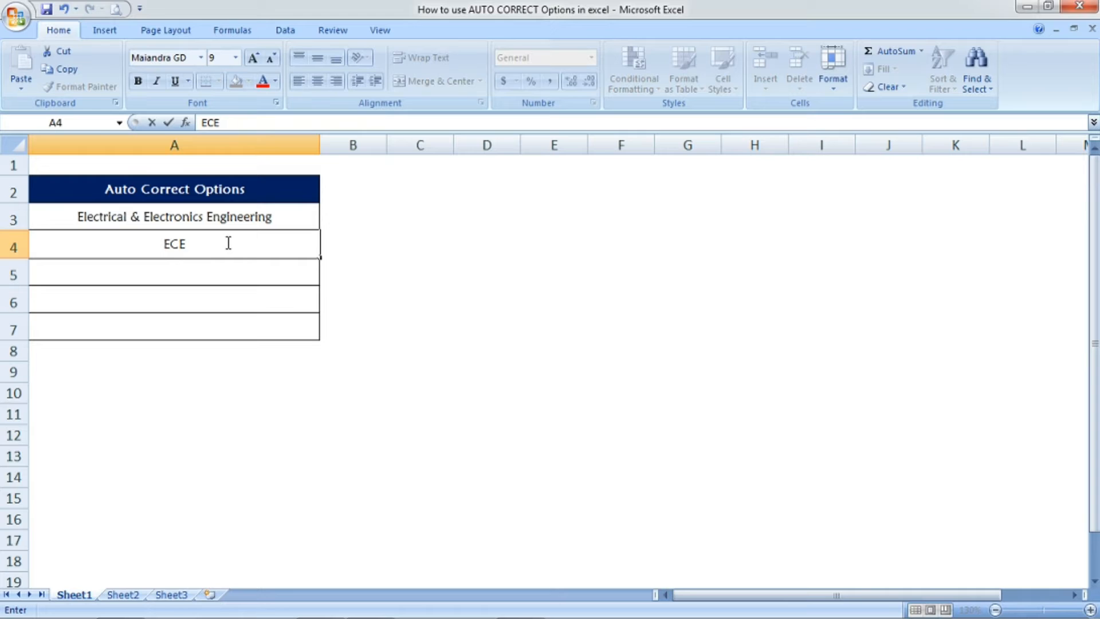
text(Electronics & Communication Engineering)
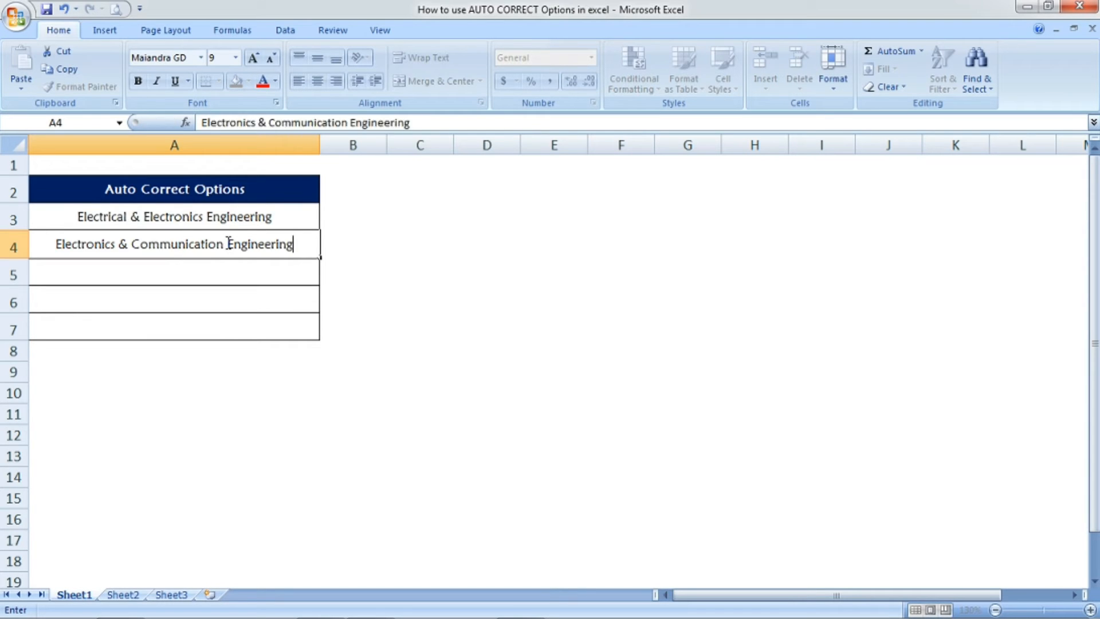
key(enter)
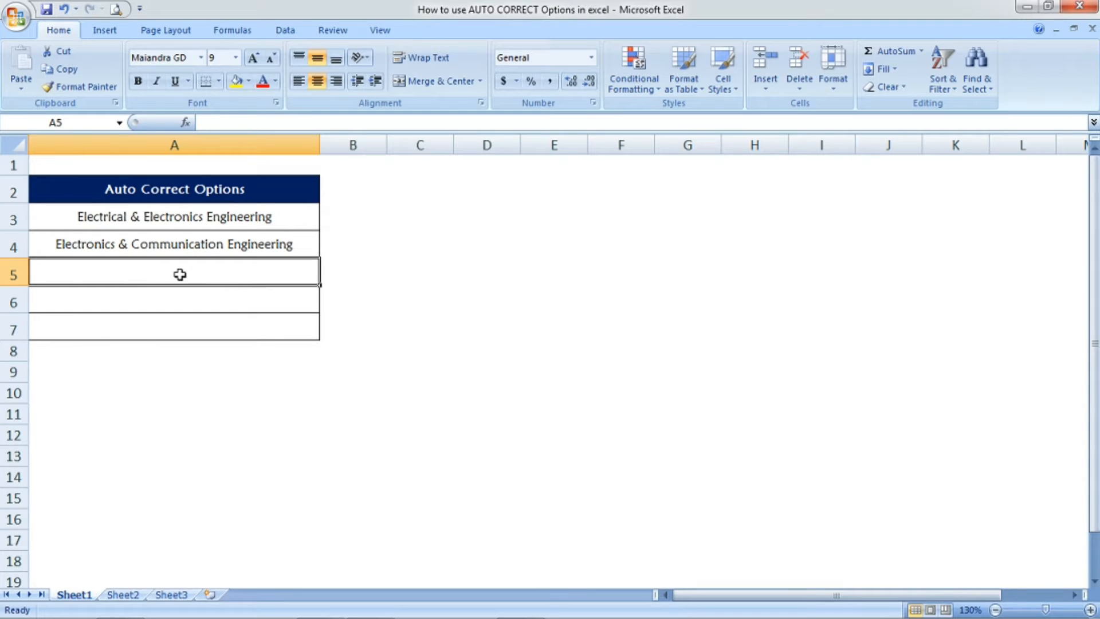
text(CSE)
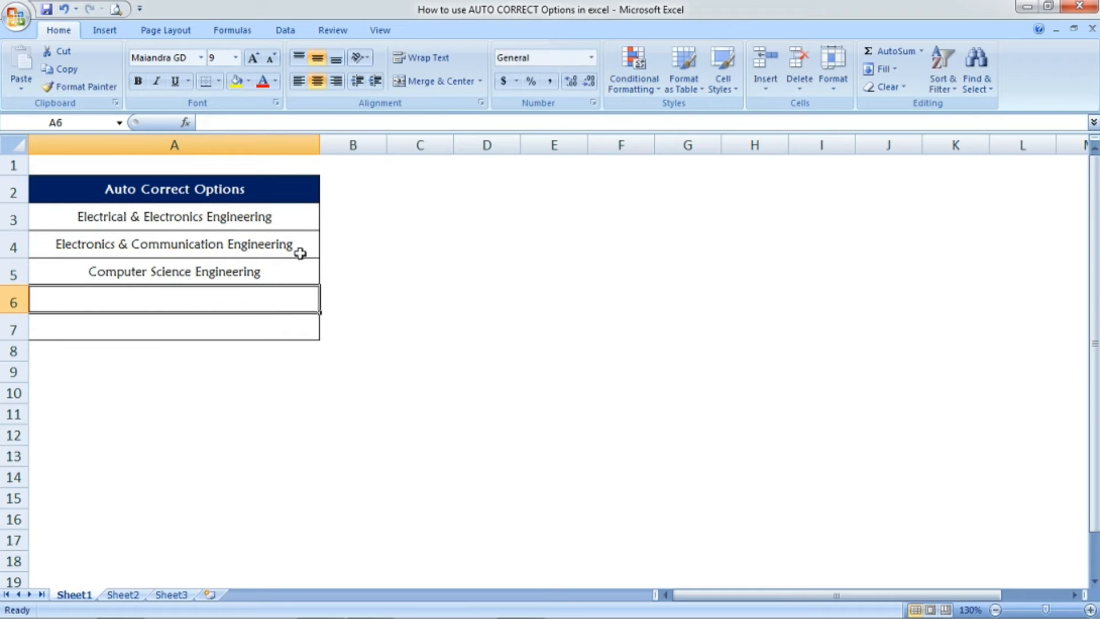
text(IT)
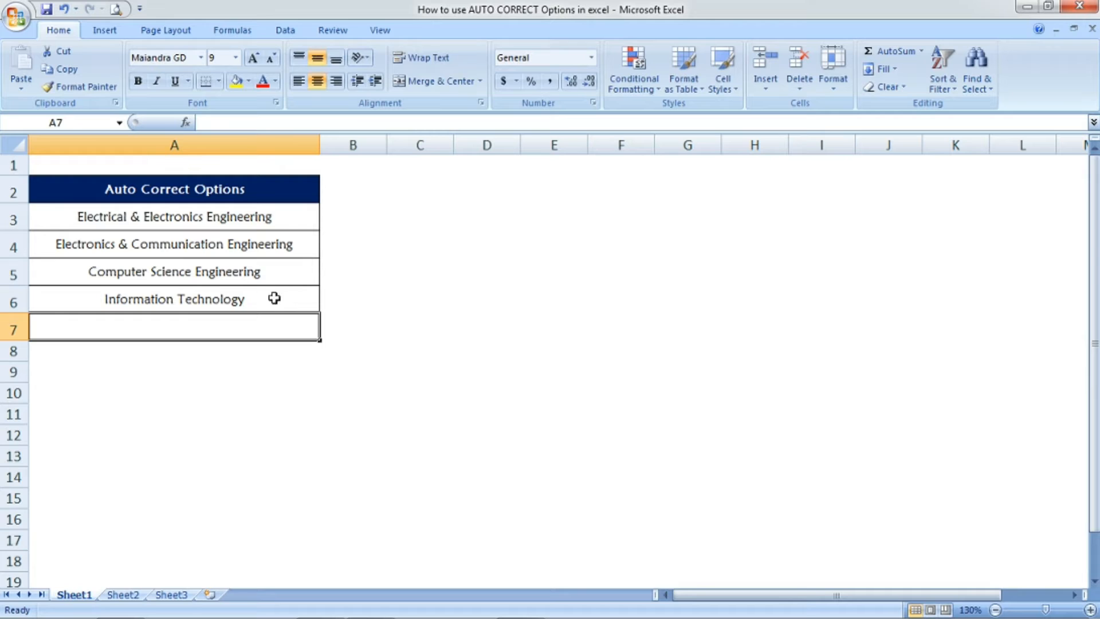
mouse_move(161, 328)
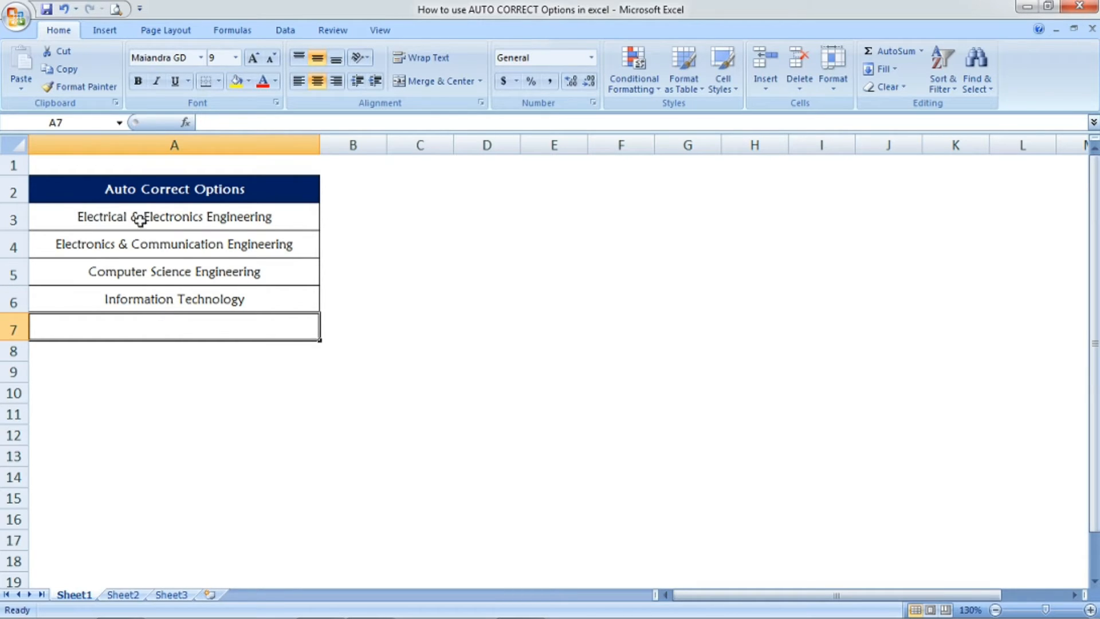
Step: Reach the AutoCorrect settings via Excel Options > Proofing
click(15, 15)
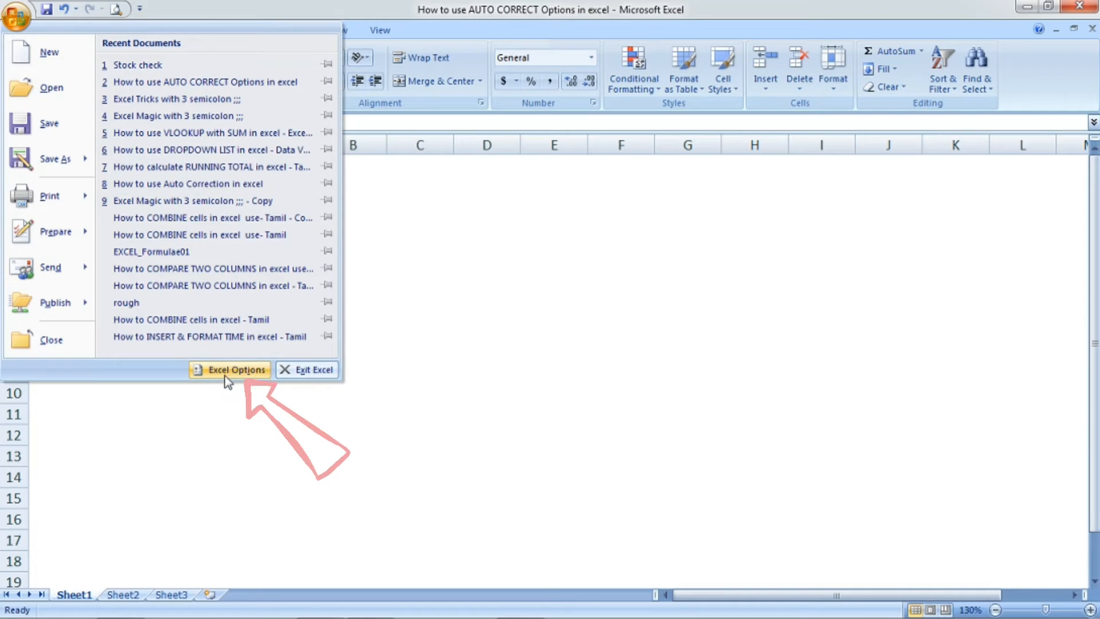
click(229, 370)
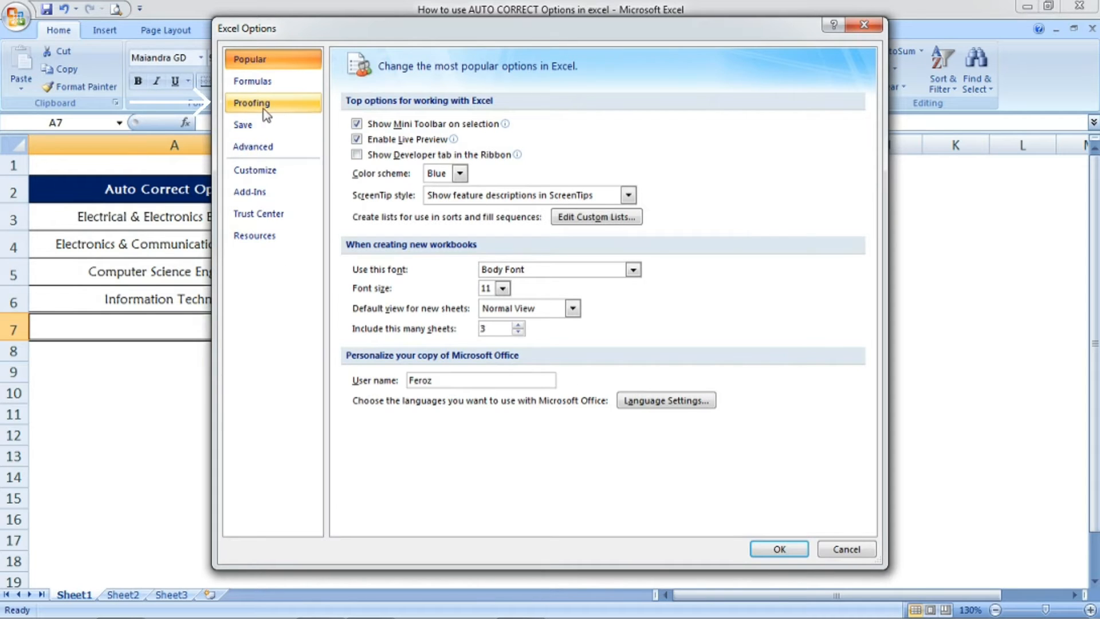
click(252, 102)
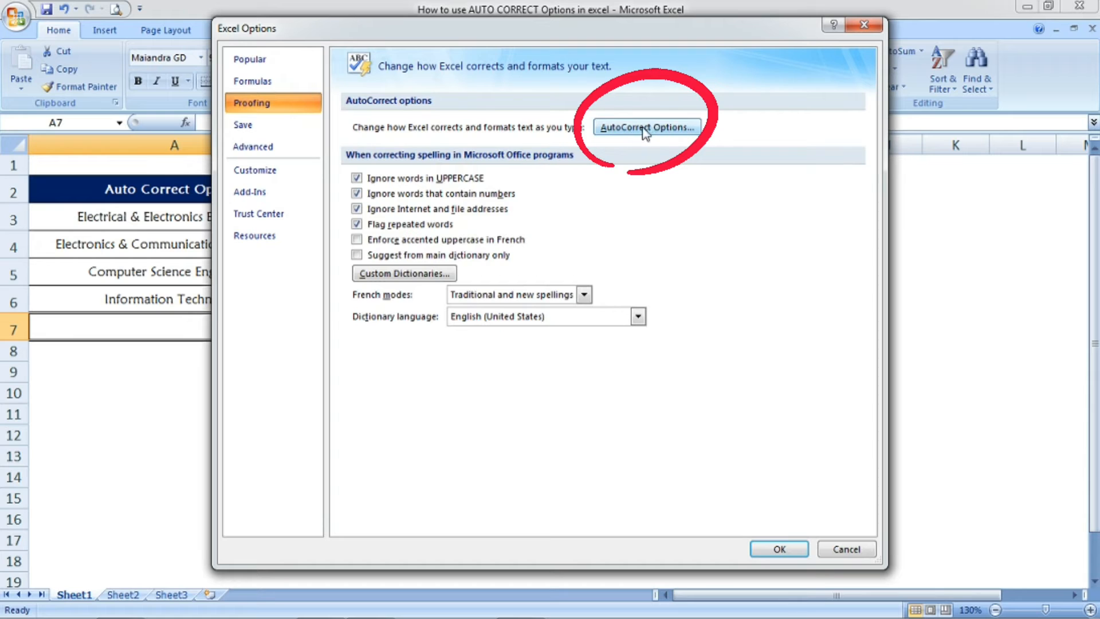
click(646, 127)
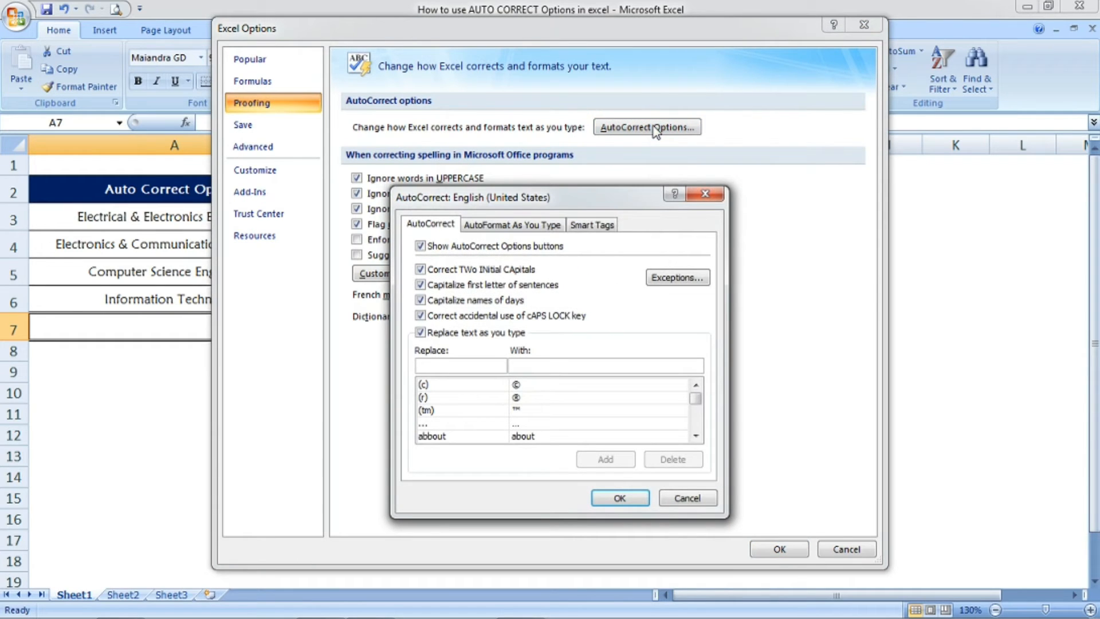
Step: Add an AutoCorrect entry replacing OMG with Oh My God and close the dialogs
click(460, 364)
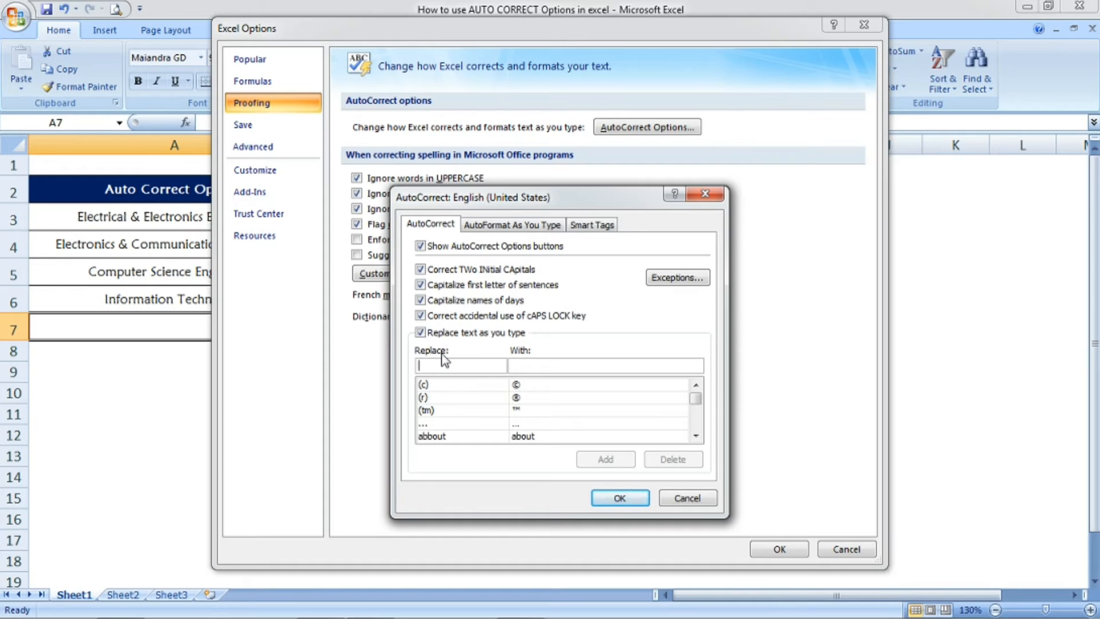
text(OMG)
click(605, 365)
text(Oh My God)
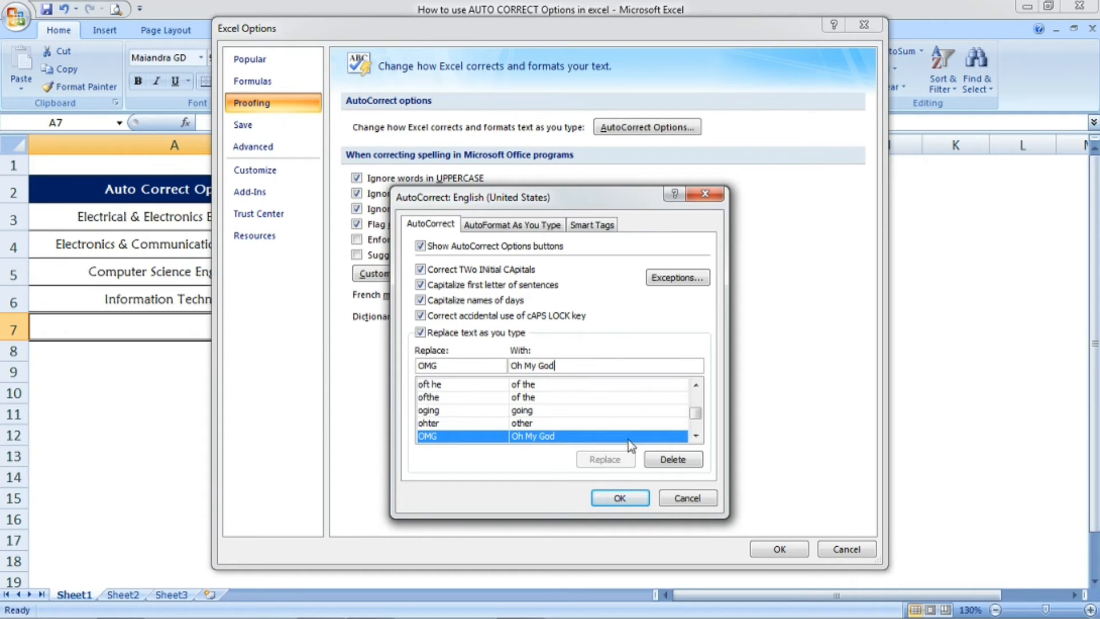
mouse_move(614, 461)
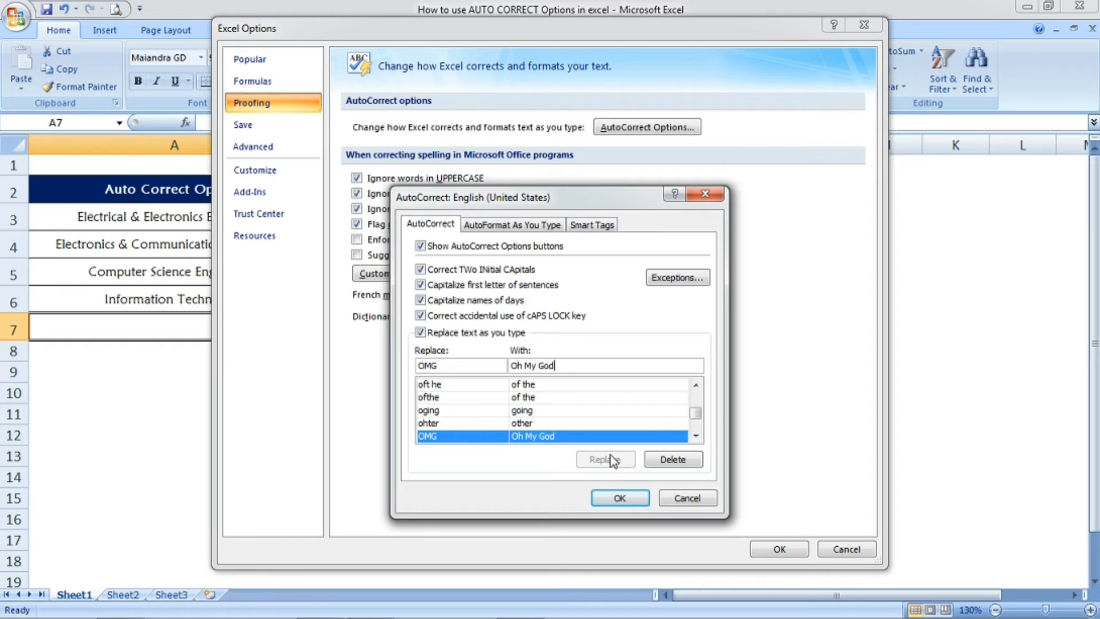
mouse_move(607, 439)
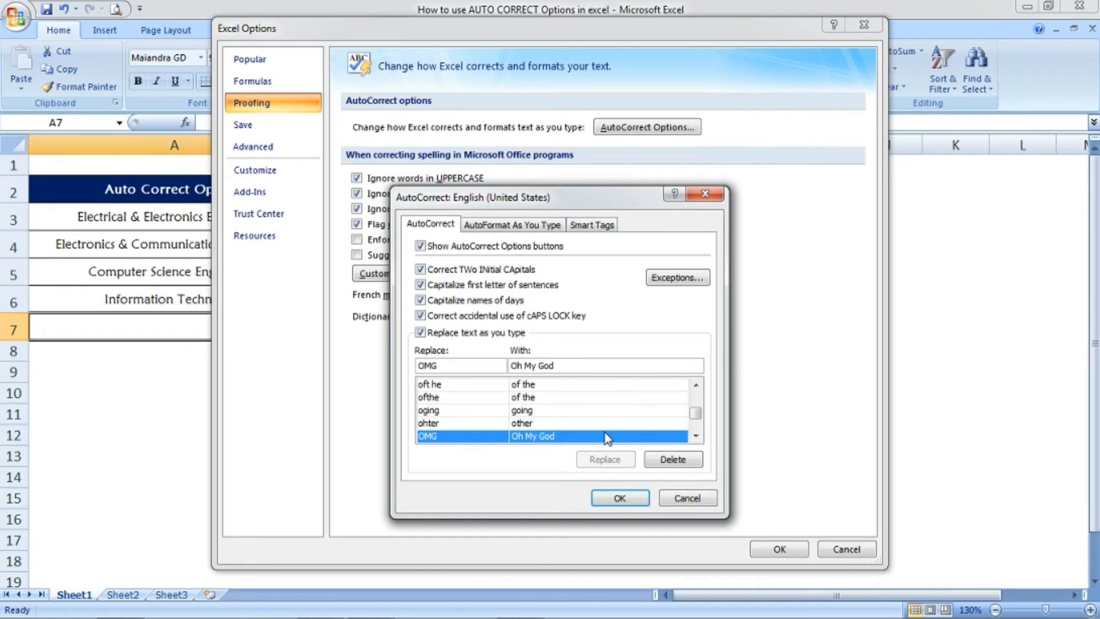
mouse_move(548, 443)
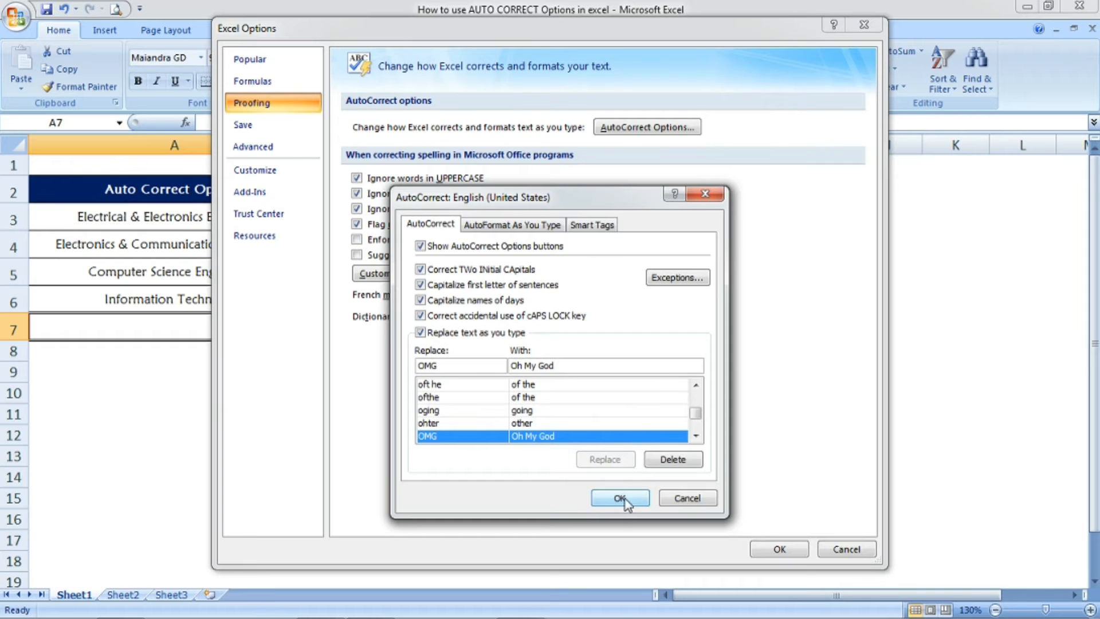
click(618, 499)
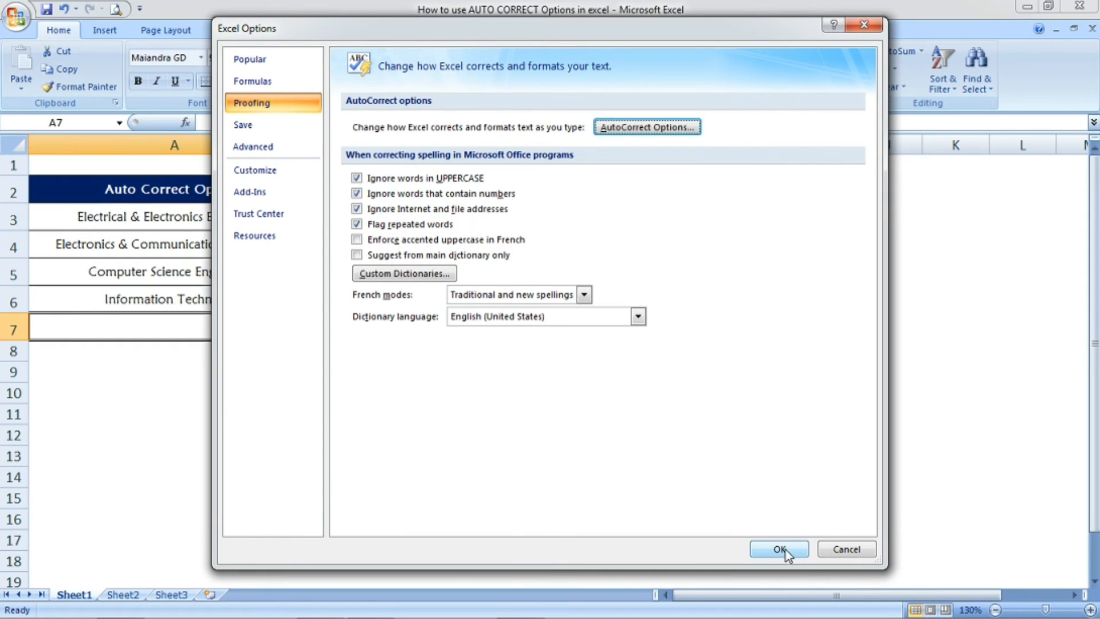
click(779, 549)
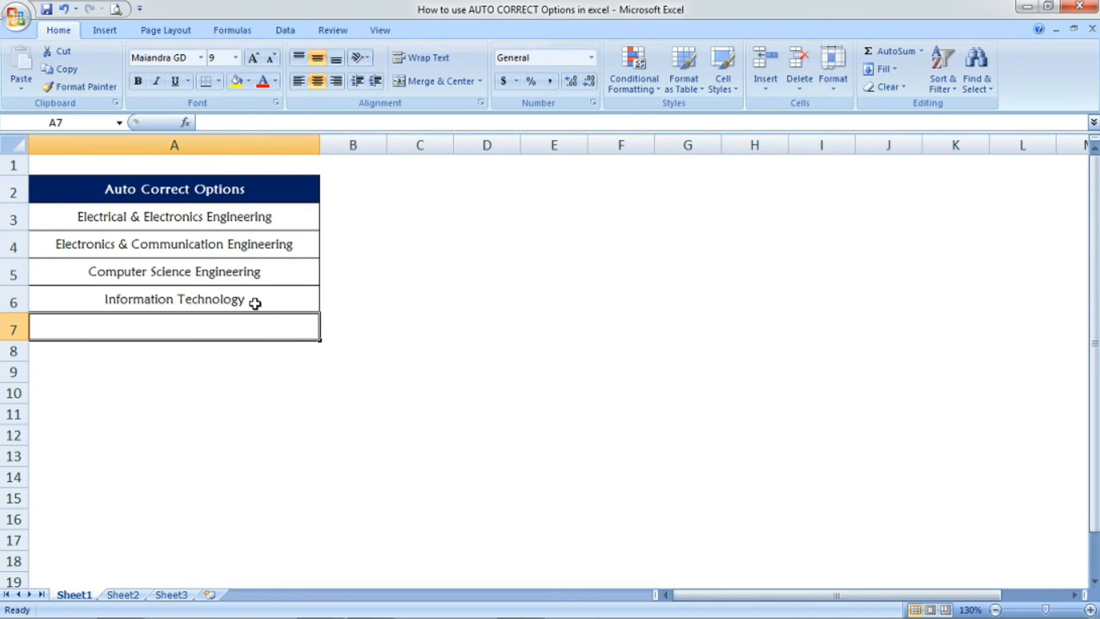
Step: Enter OMG in A7 to get Oh My God, then review the CSE, ECE and OMG rows
text(OMG)
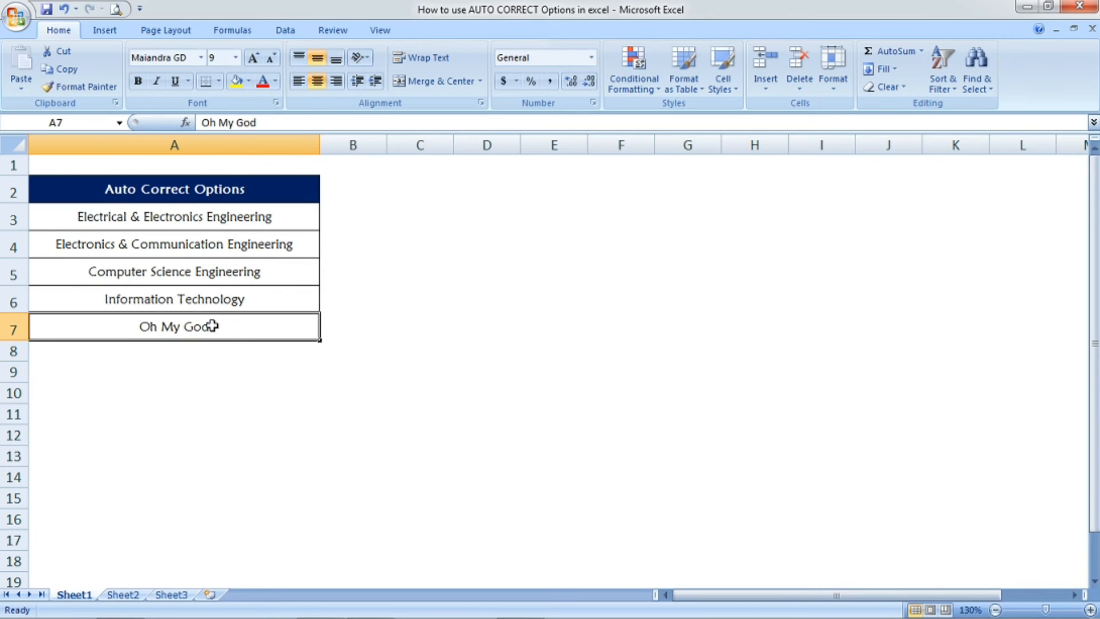
mouse_move(246, 287)
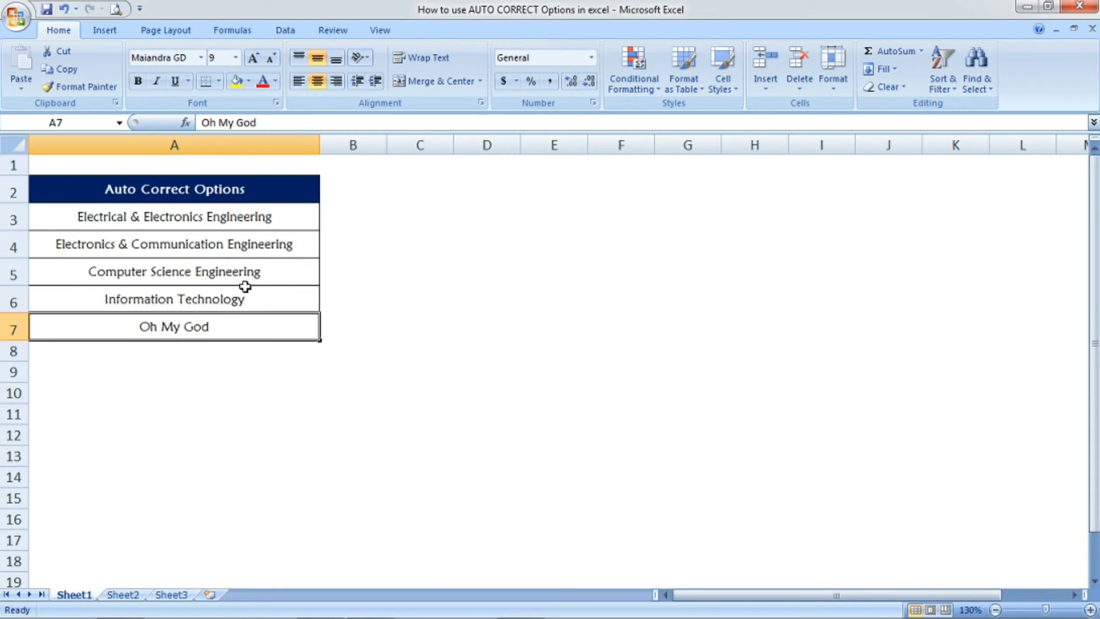
click(174, 272)
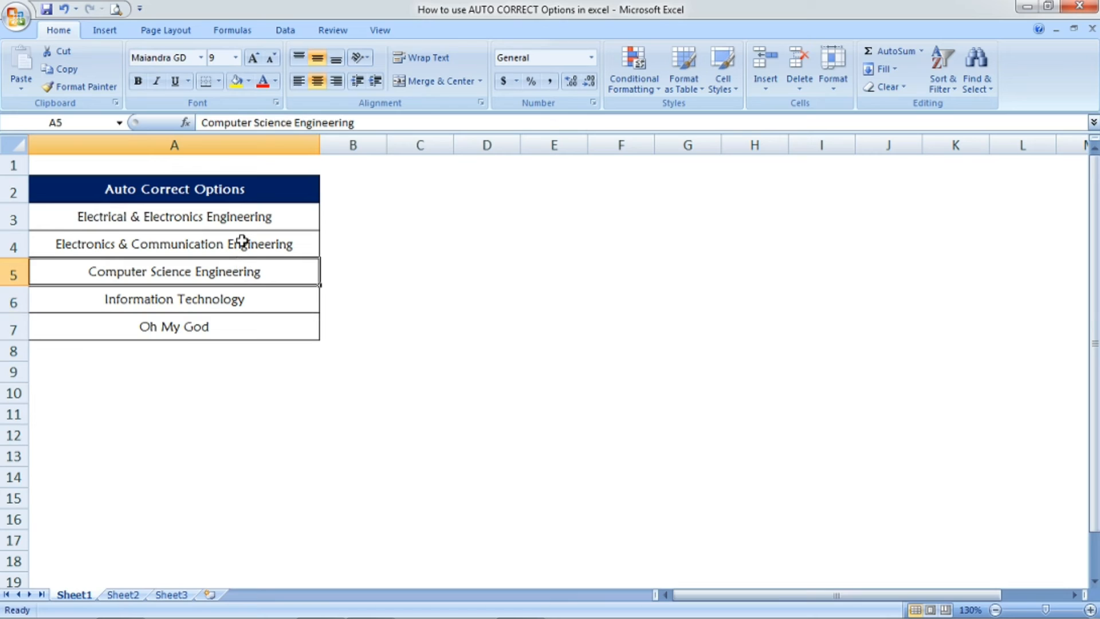
click(173, 243)
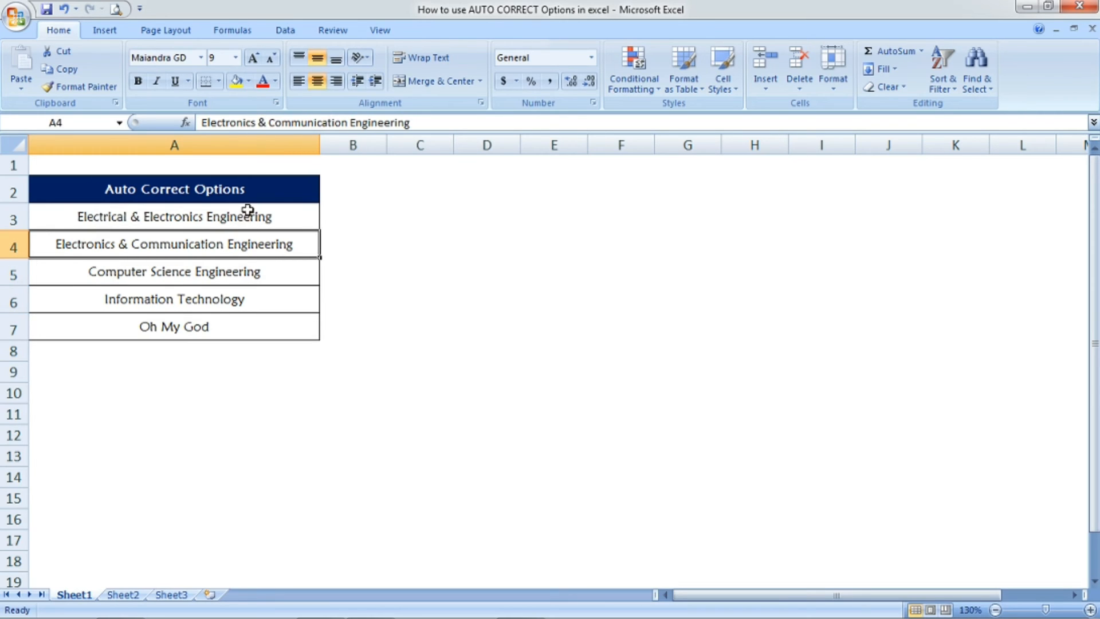
mouse_move(233, 246)
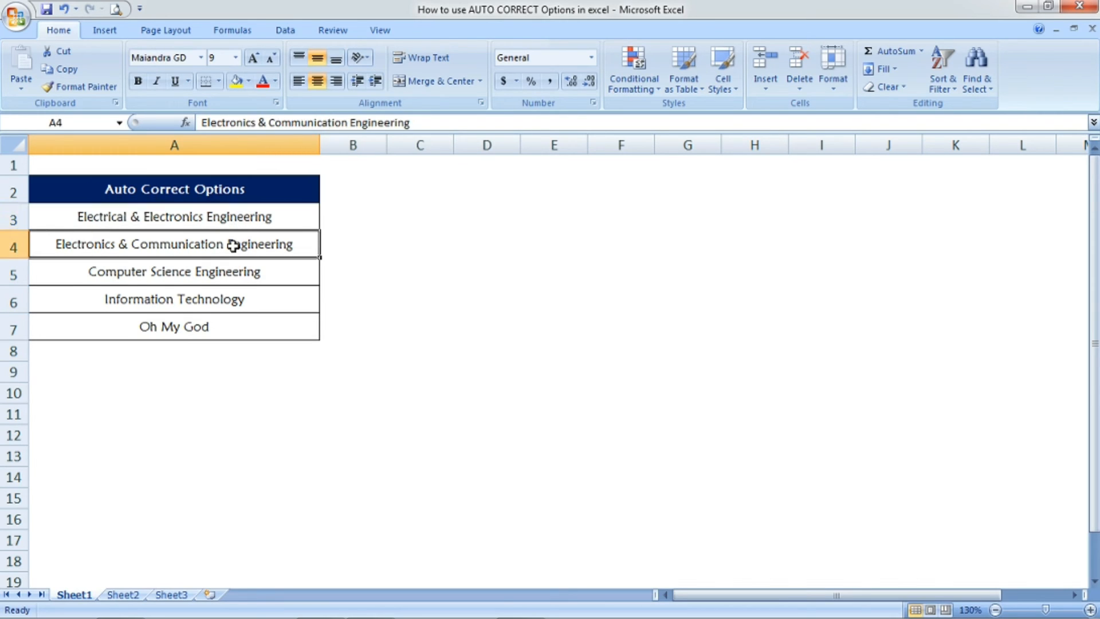
click(173, 271)
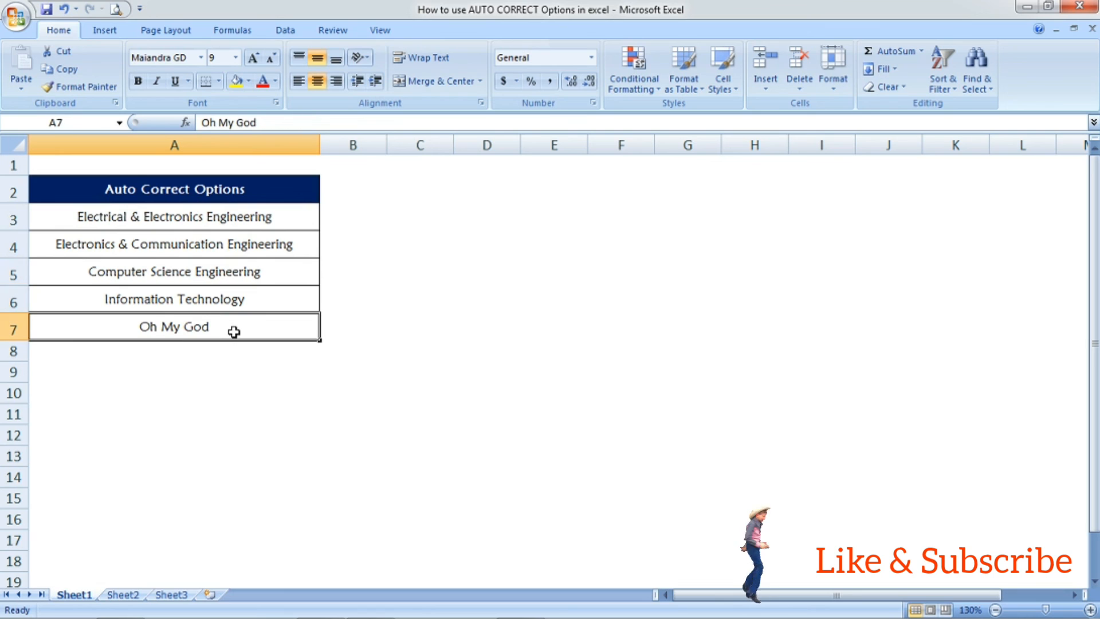
mouse_move(237, 316)
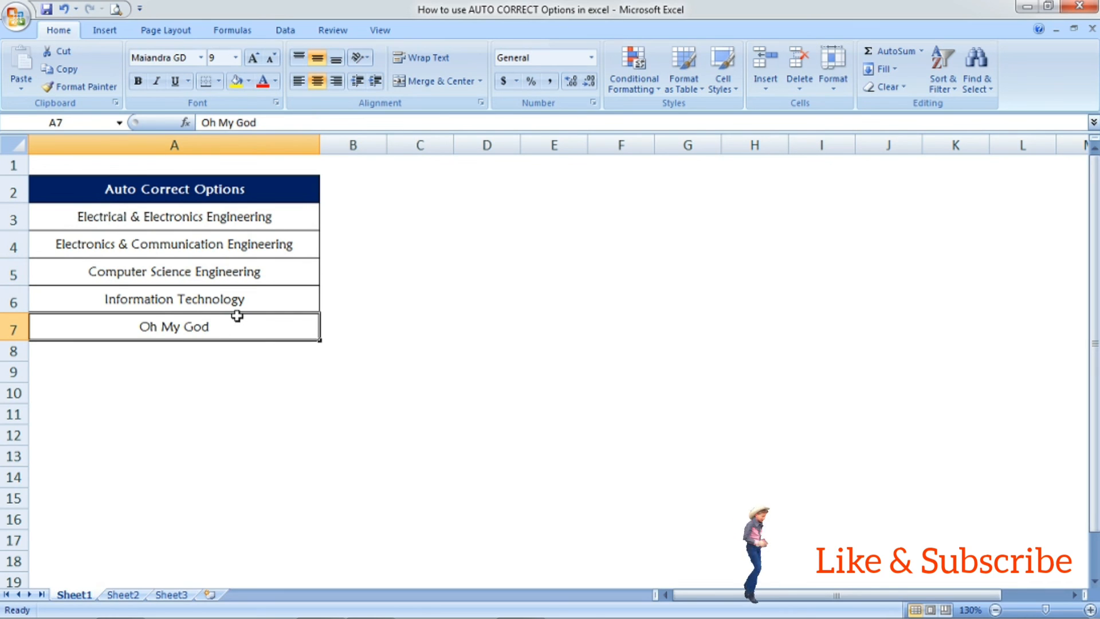